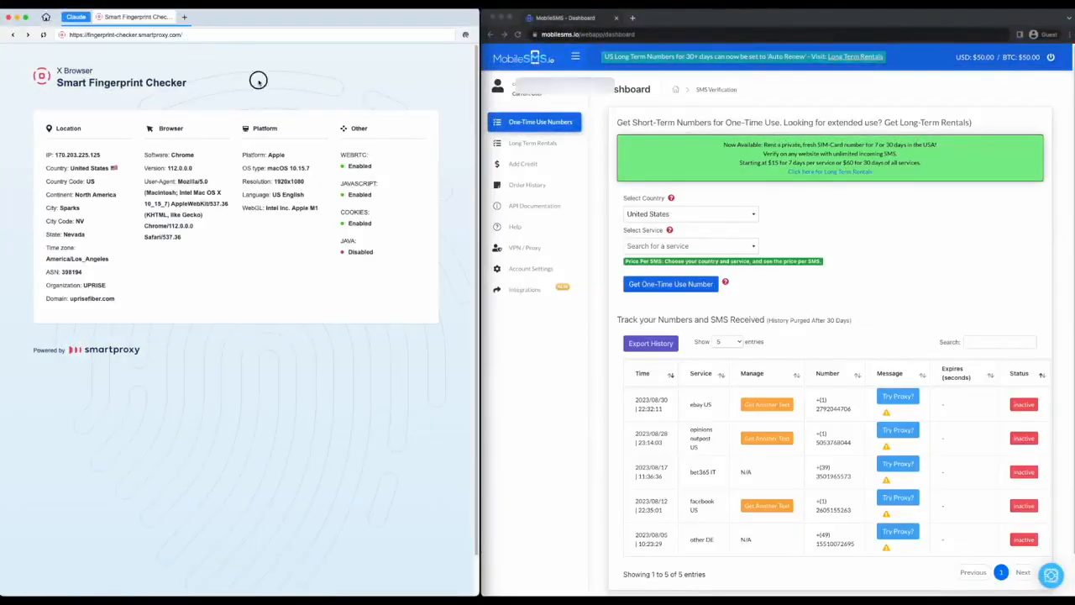
Open claude.ai/login from the Claude bookmark, leaving the fingerprint check results.
{"action": "double_click", "coordinate": [77, 155]}
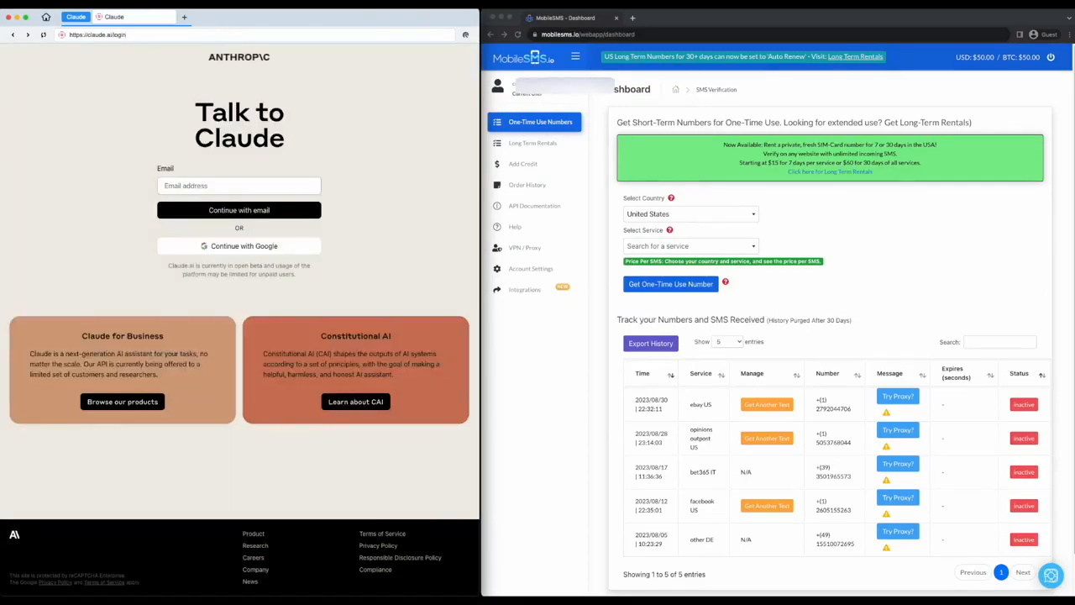
{"action": "left_click", "coordinate": [239, 185]}
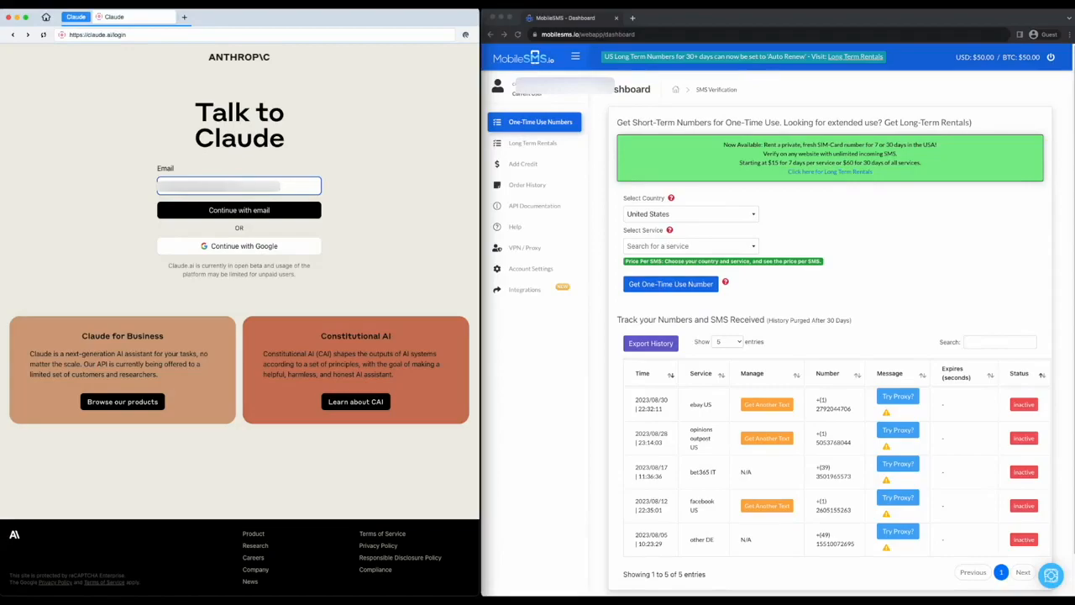
{"action": "left_click", "coordinate": [239, 210]}
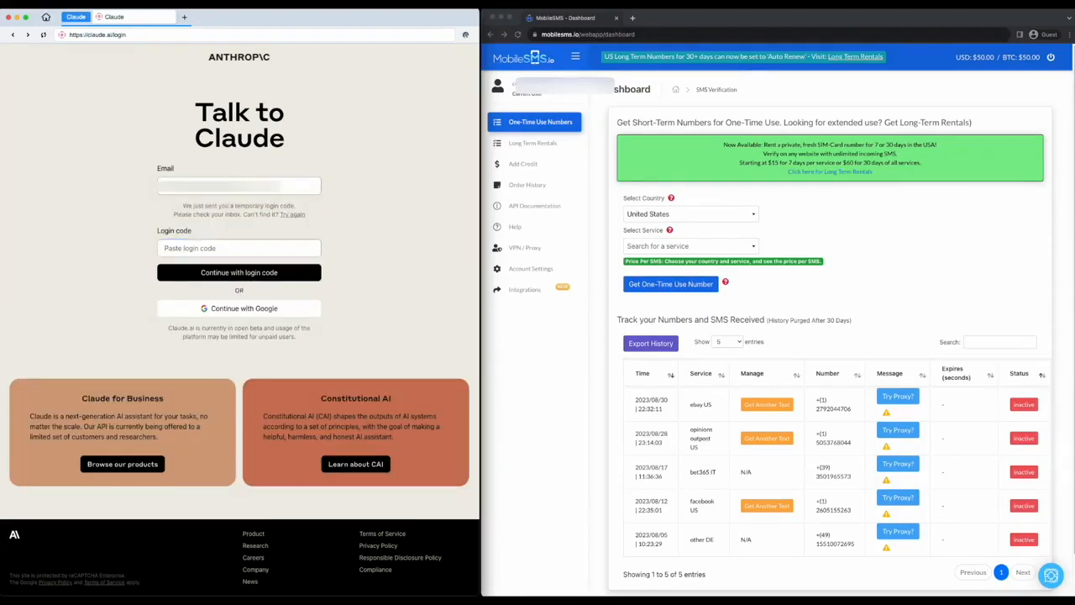
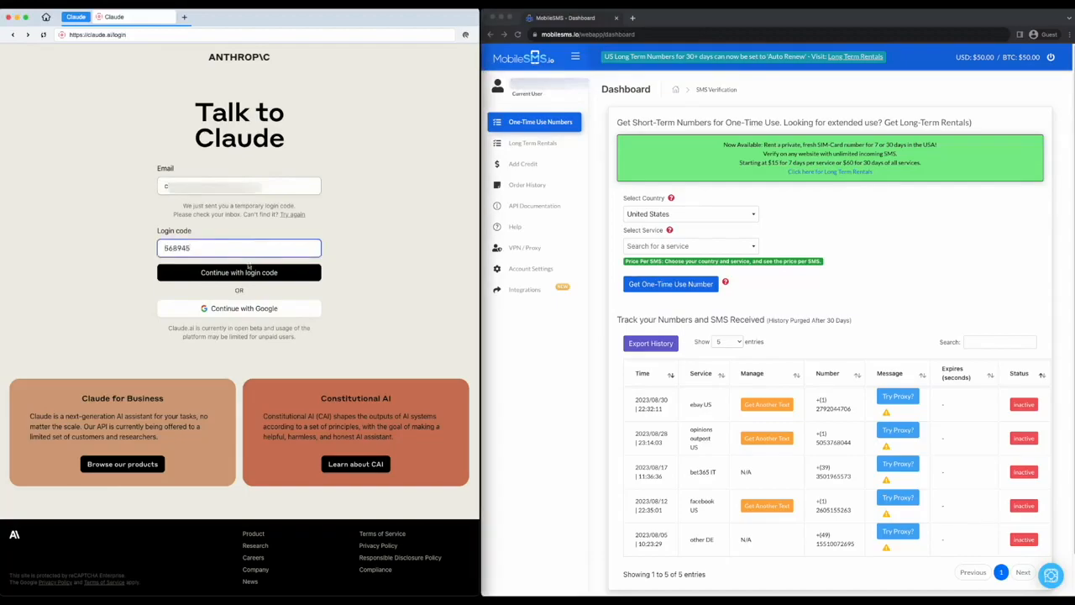
{"action": "left_click", "coordinate": [239, 273]}
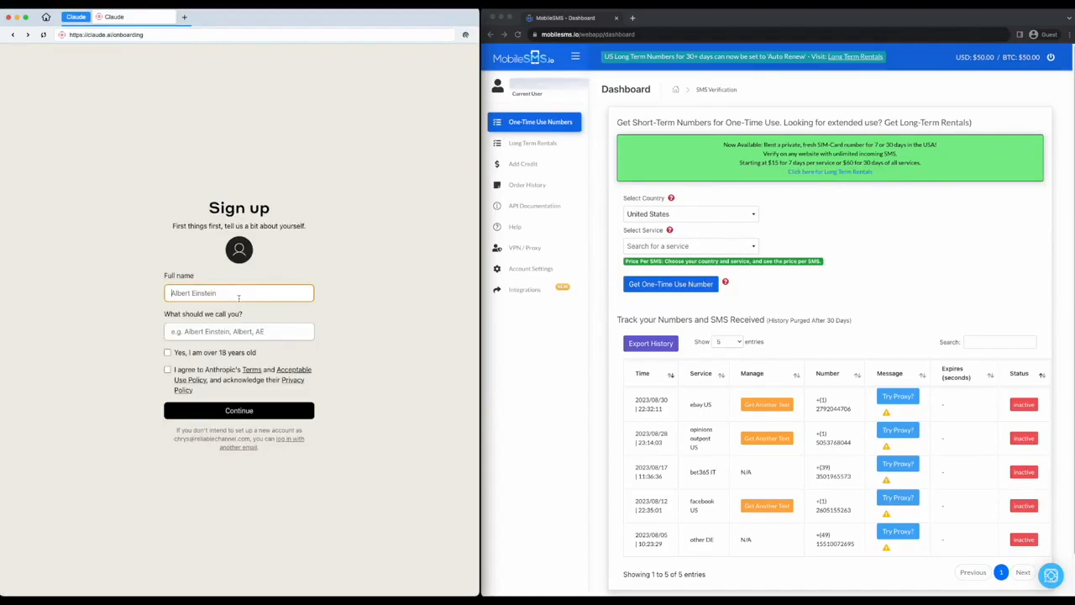
Submit the sign-up form with name Marco, confirming 18+ and accepting the Terms.
{"action": "type", "text": "Marco"}
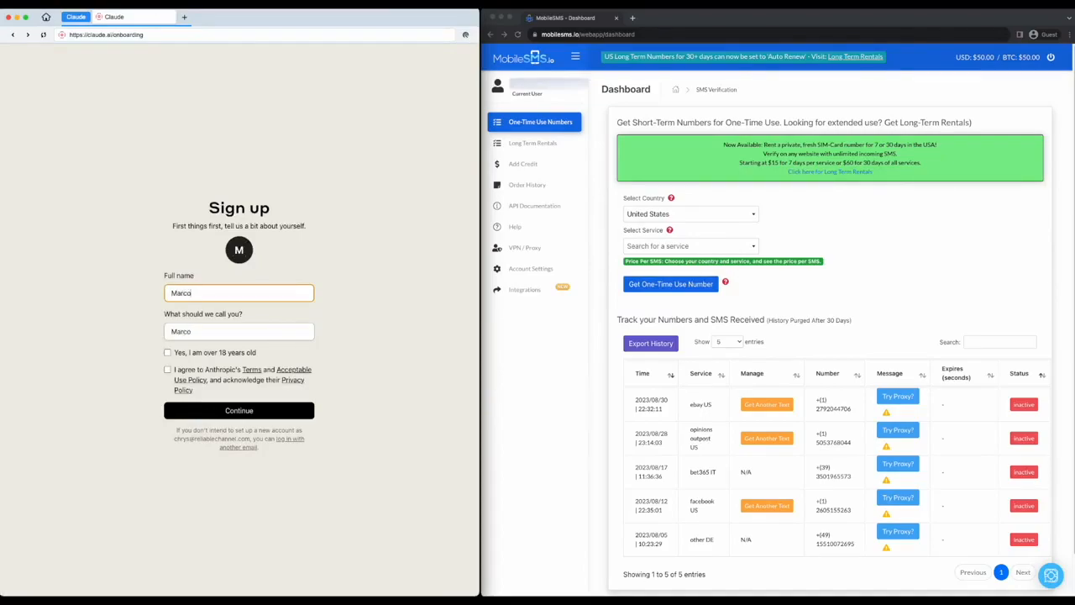
{"action": "left_click", "coordinate": [167, 369]}
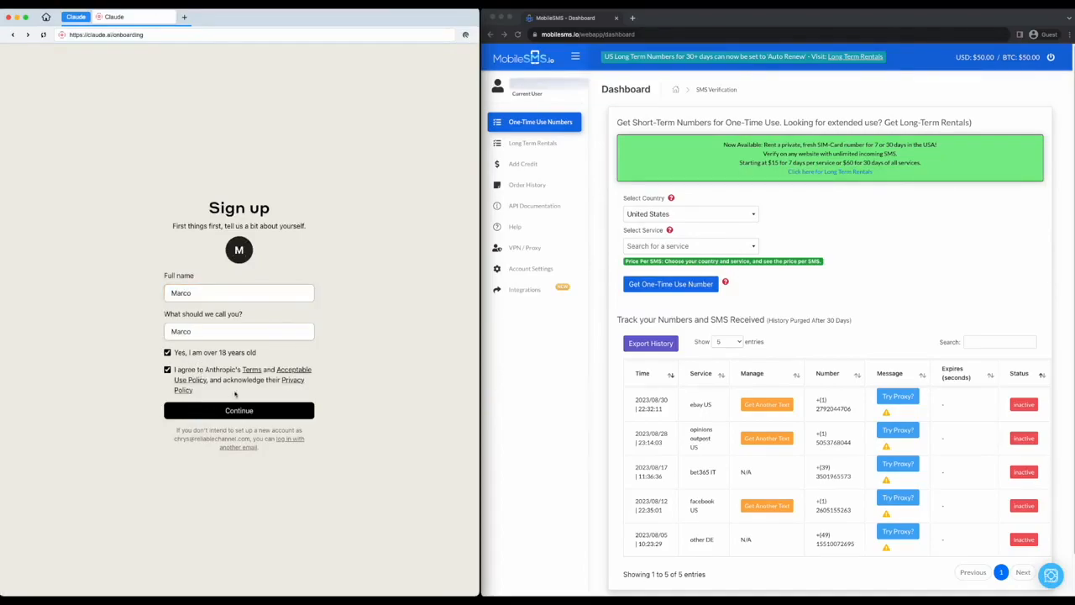
{"action": "left_click", "coordinate": [239, 410]}
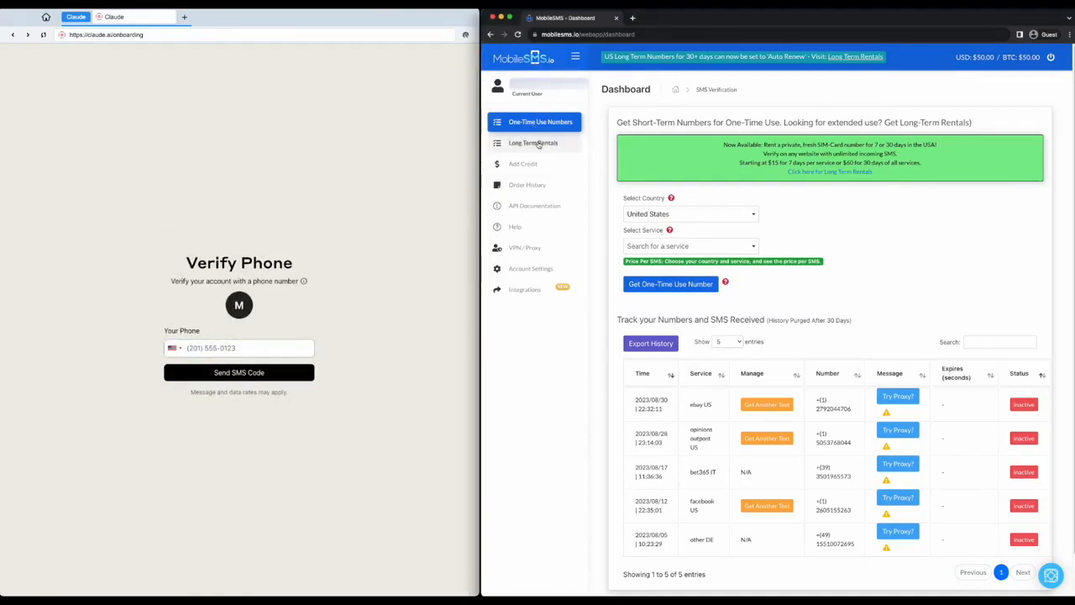
Buy a 30-day ($30) US long-term Claude number and reopen the long-term numbers list.
{"action": "left_click", "coordinate": [530, 143]}
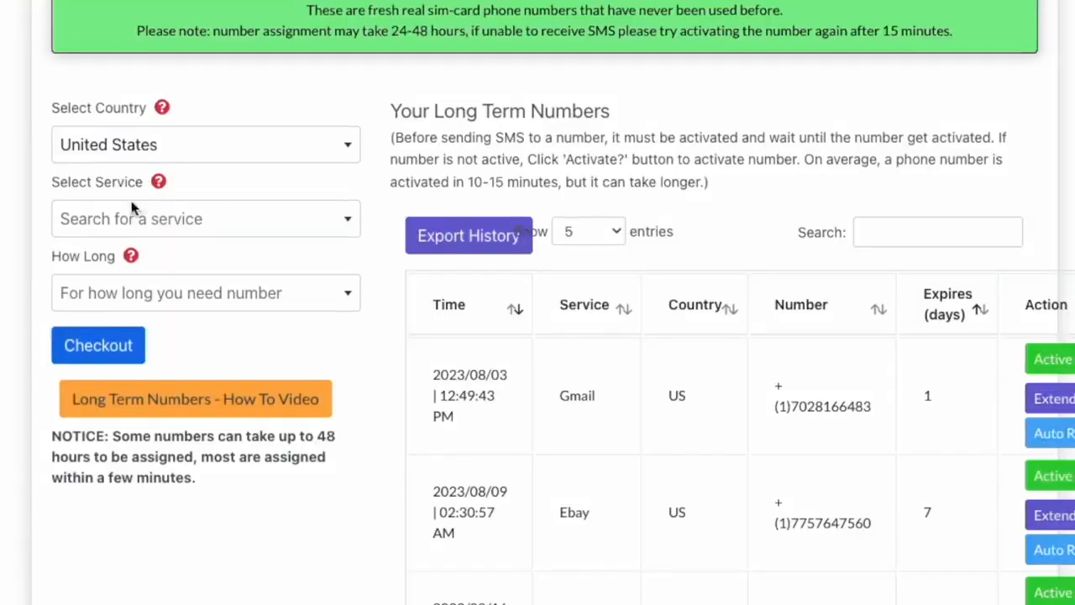
{"action": "type", "text": "claude"}
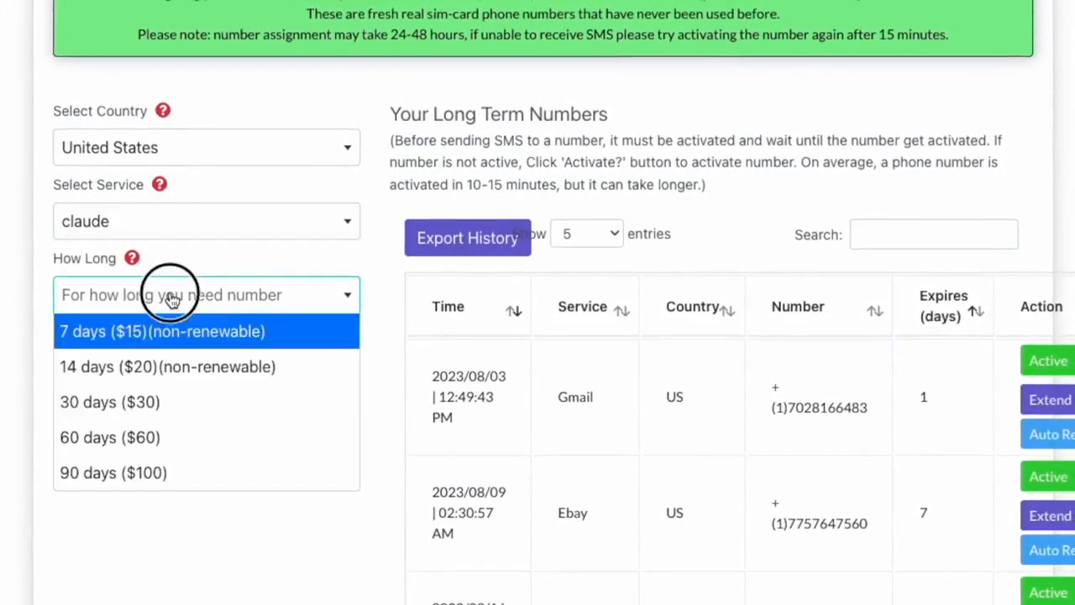
{"action": "left_click", "coordinate": [109, 403]}
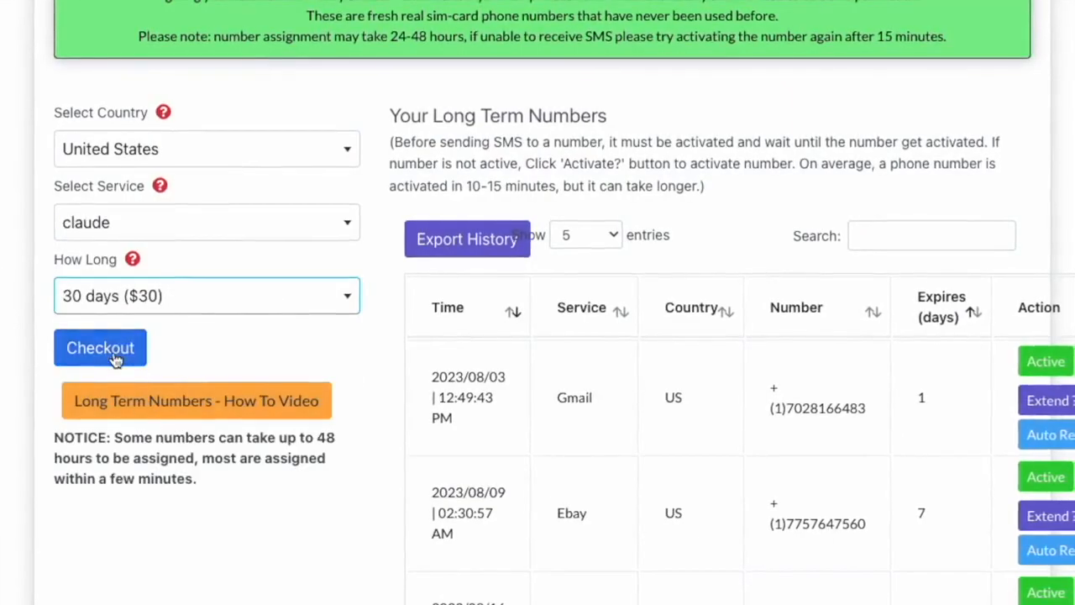
{"action": "left_click", "coordinate": [99, 348]}
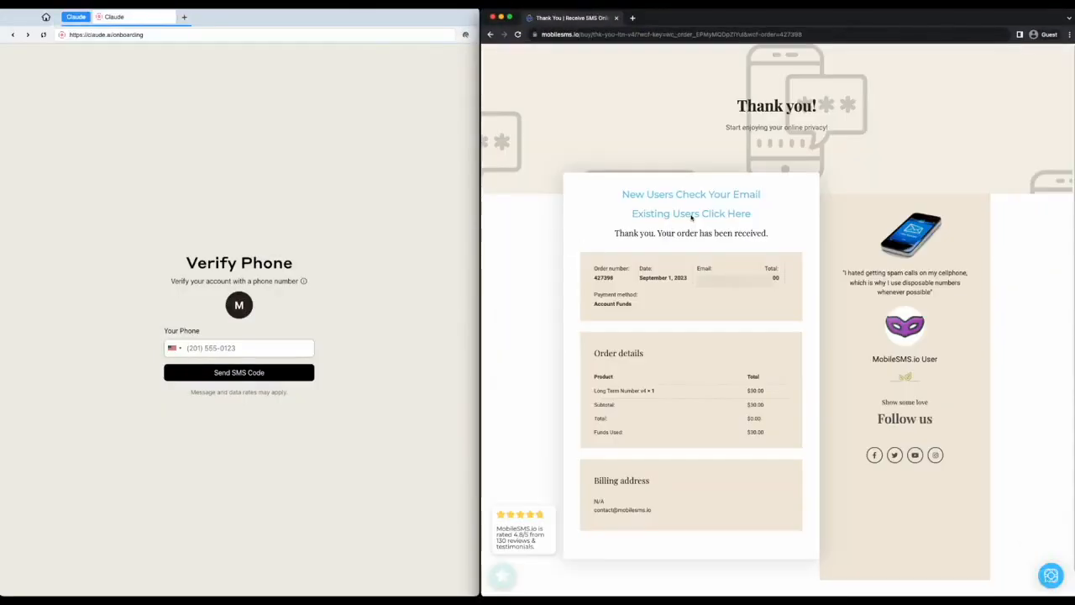
{"action": "left_click", "coordinate": [692, 214]}
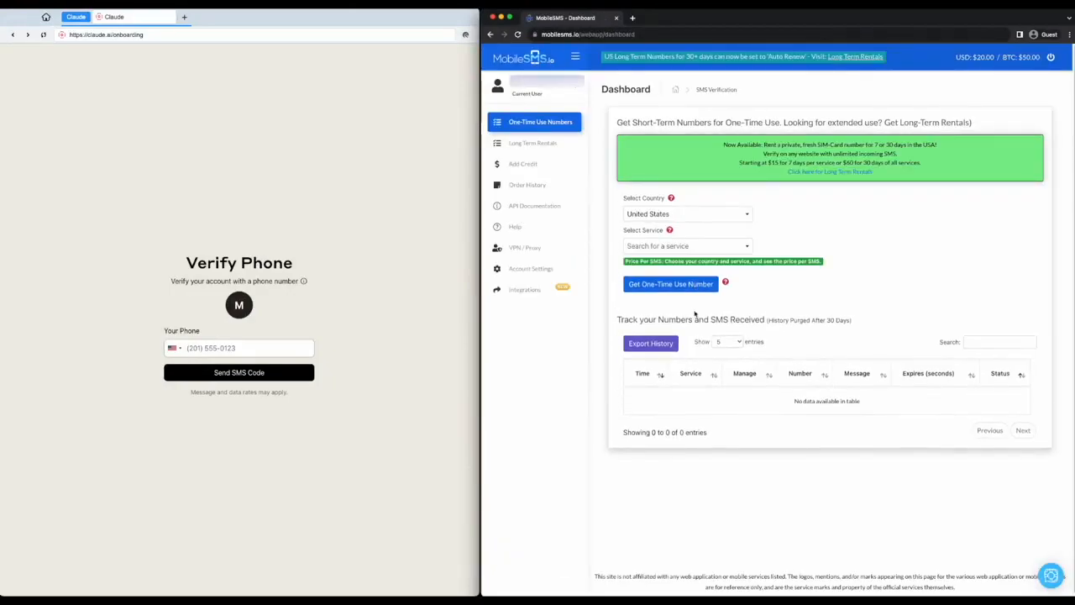
{"action": "left_click", "coordinate": [532, 143]}
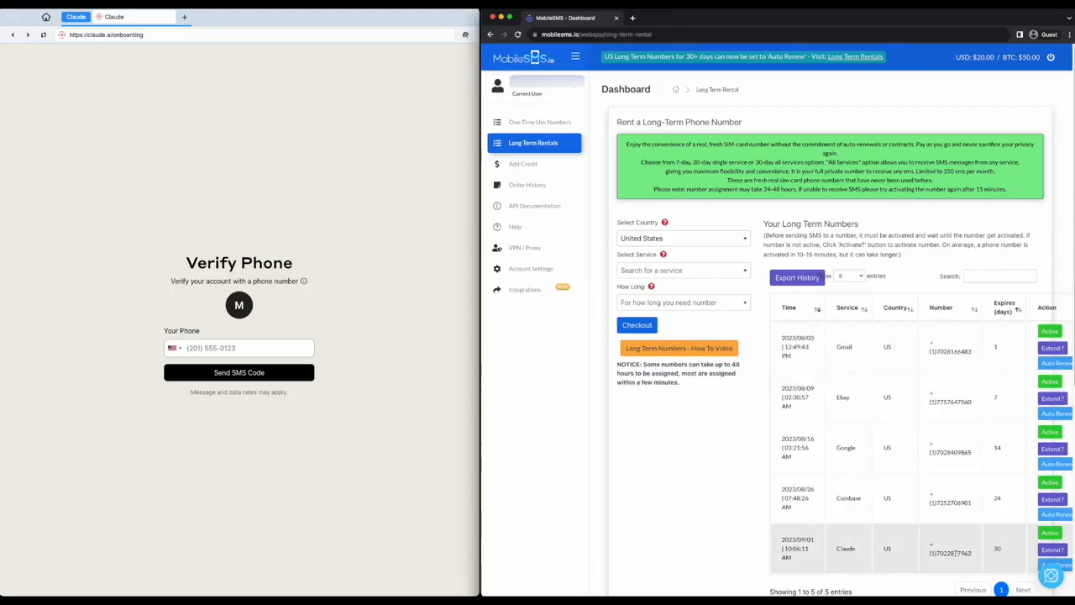
Verify the phone with the received Claude SMS code and complete the welcome, beta and finish screens.
{"action": "scroll", "scroll_direction": "down", "scroll_amount": 3}
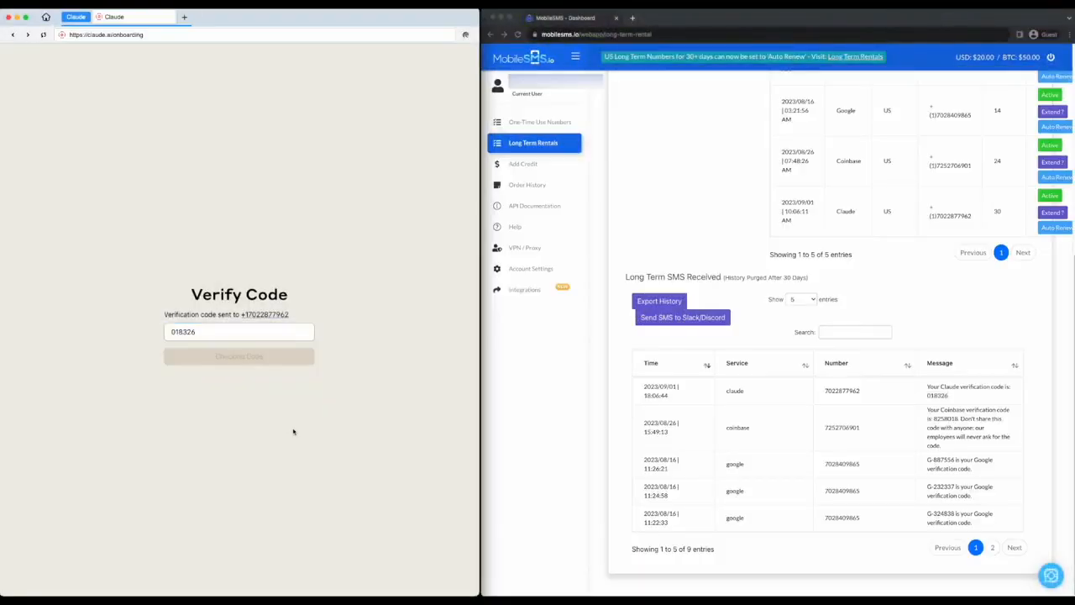
{"action": "left_click", "coordinate": [238, 355]}
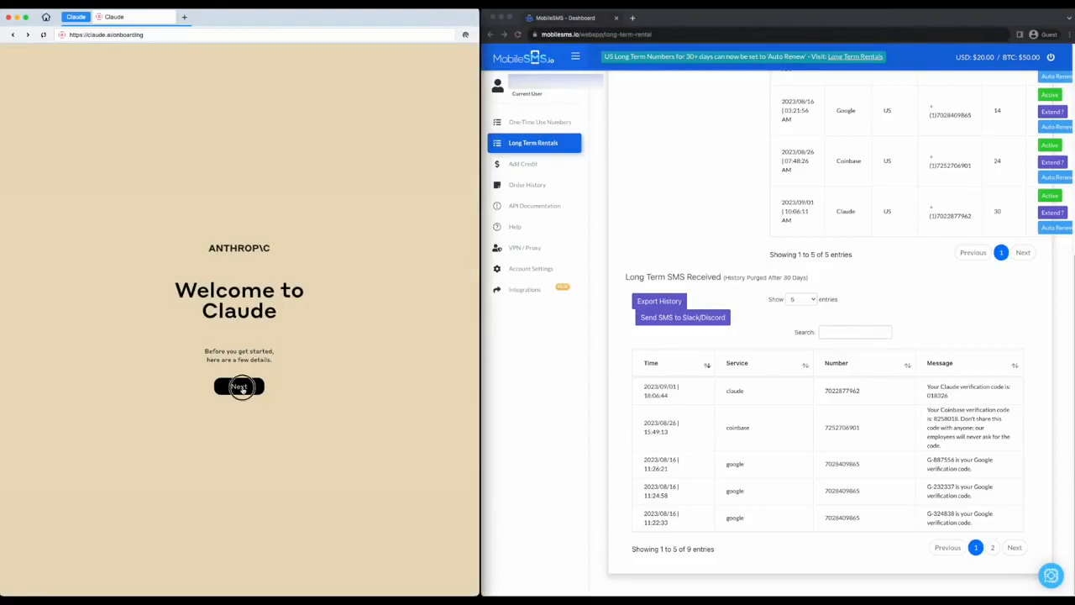
{"action": "left_click", "coordinate": [238, 387]}
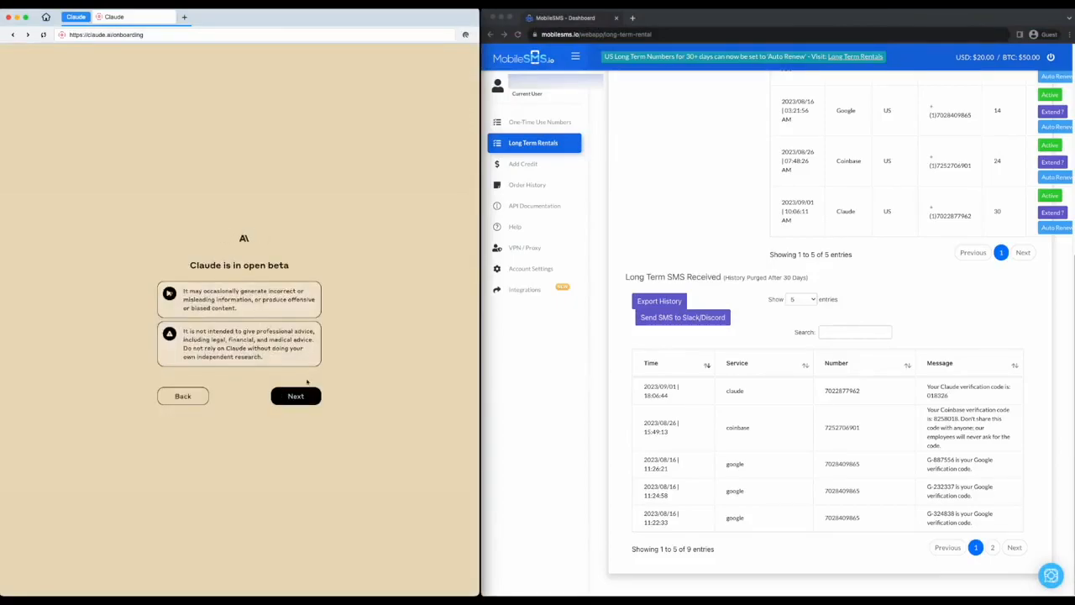
{"action": "left_click", "coordinate": [295, 396]}
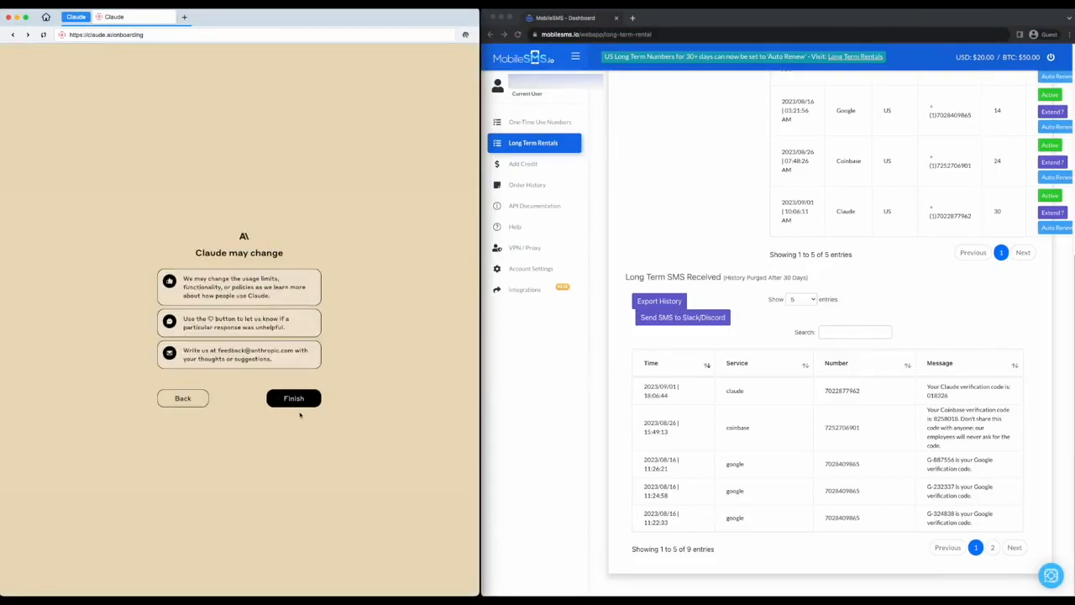
{"action": "left_click", "coordinate": [293, 398]}
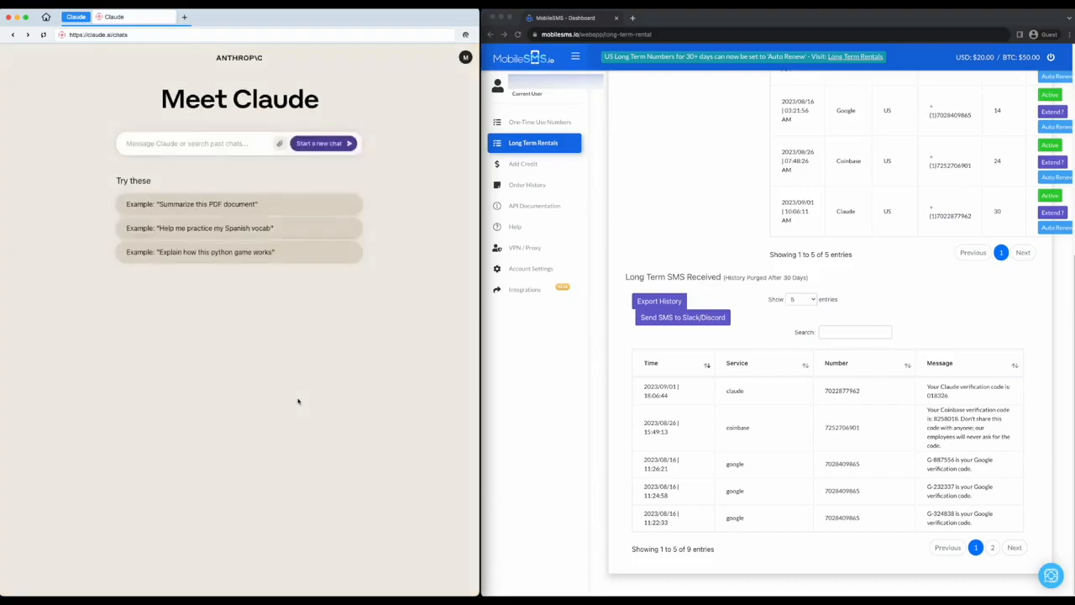
Send 'Hello Claude' as the first message of a new chat.
{"action": "type", "text": "Ha"}
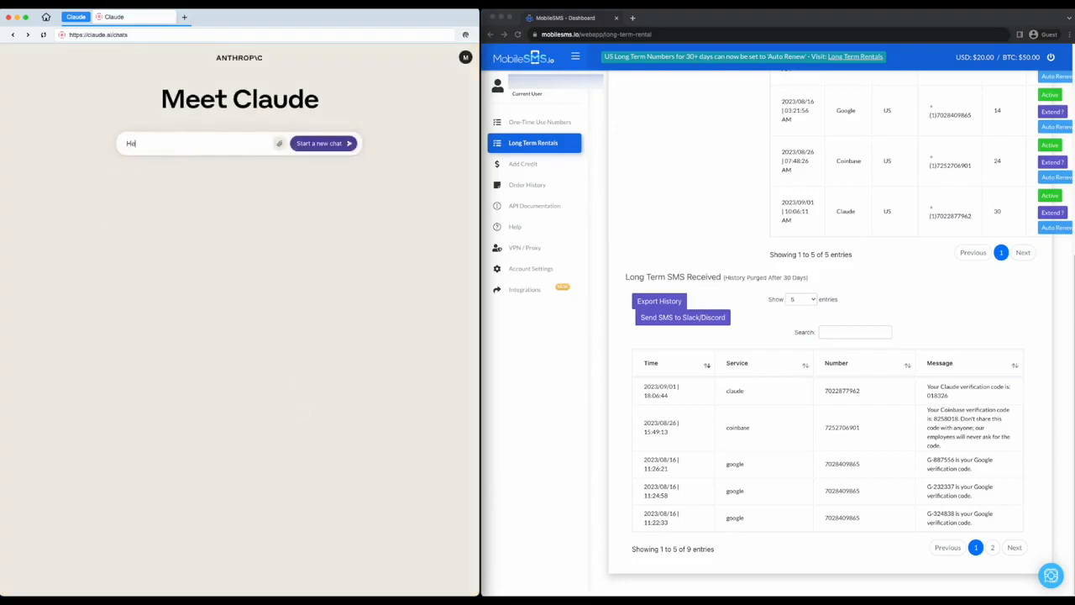
{"action": "left_click", "coordinate": [322, 143]}
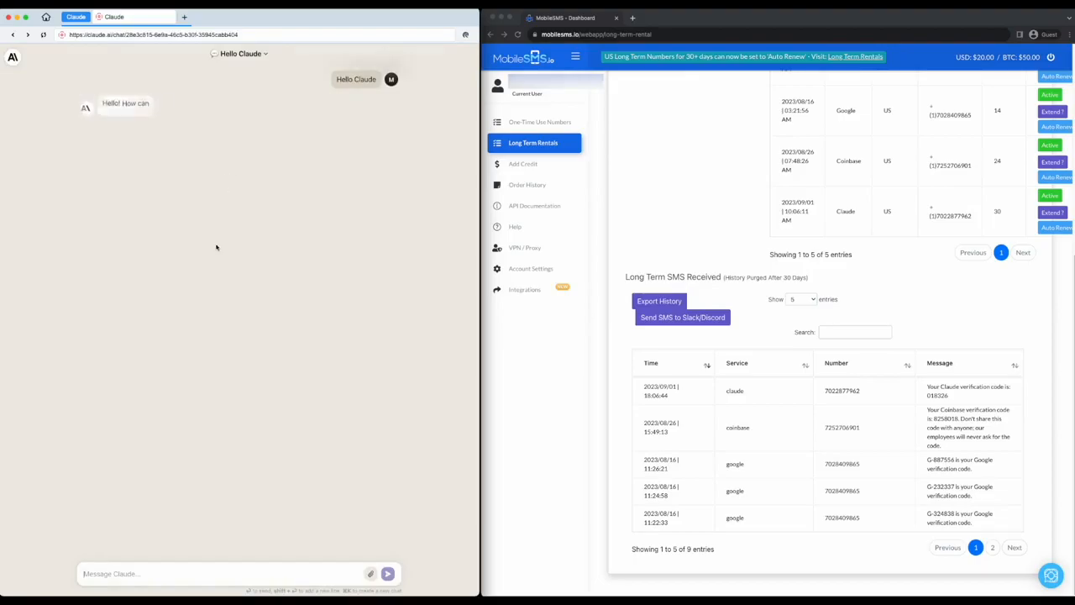